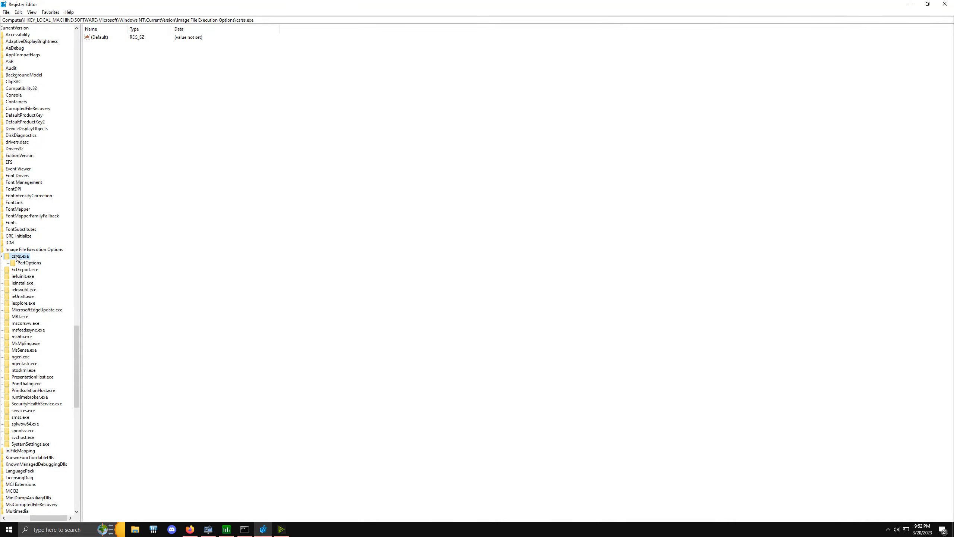
Read csrss.exe PerfOptions values CpuPriorityClass 4 and IoPriority 3, then return toward Process Lasso.
{"action": "left_click", "coordinate": [28, 263]}
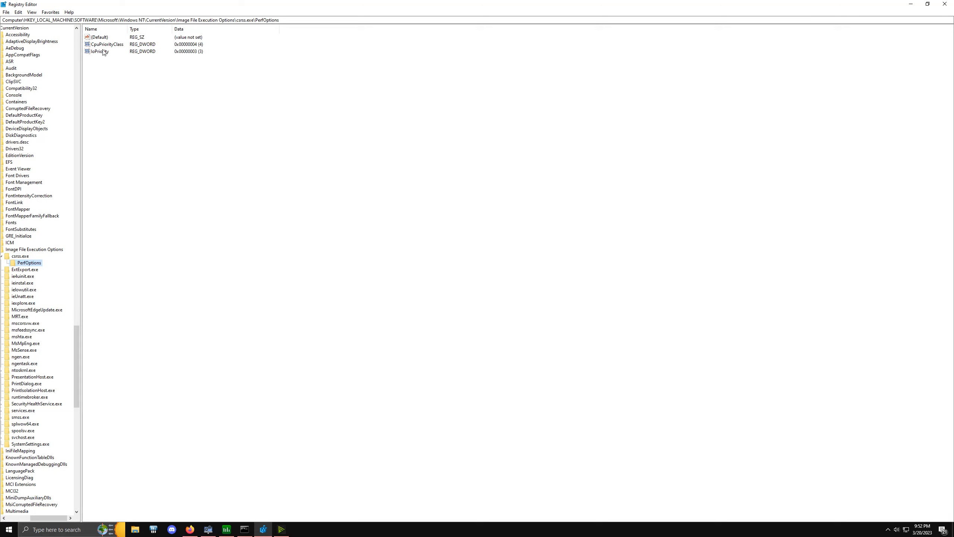
{"action": "mouse_move", "coordinate": [27, 267]}
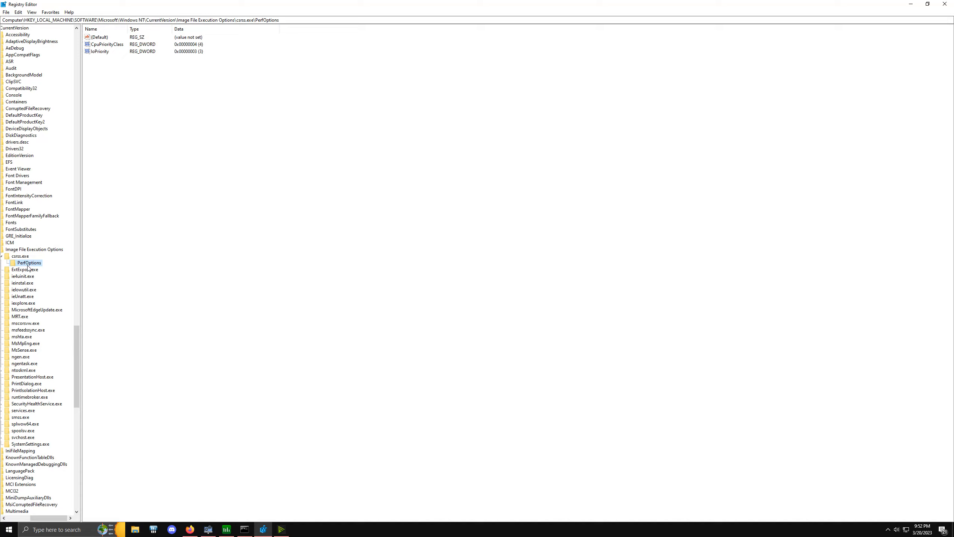
{"action": "left_click", "coordinate": [20, 257]}
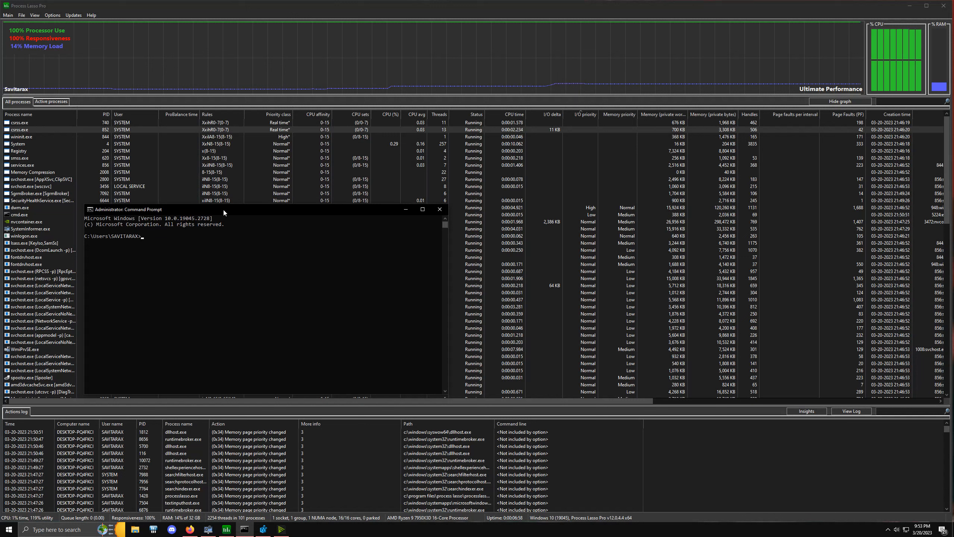
Begin typing a wind command at the prompt before switching to the Scheduling Priorities page.
{"action": "type", "text": "w"}
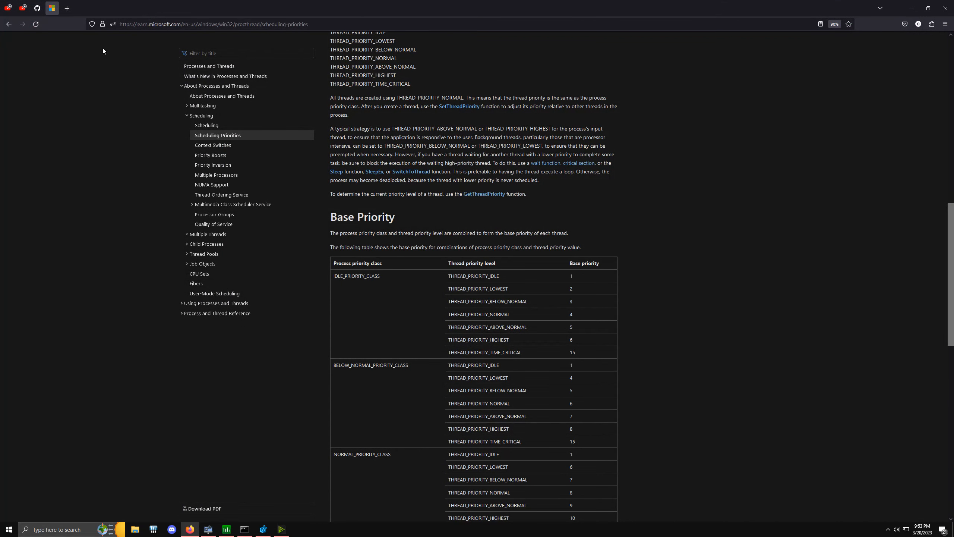
Scroll to the REALTIME_PRIORITY_CLASS rows, then switch to the WindowsD releases tab on GitHub.
{"action": "scroll", "scroll_direction": "down", "scroll_amount": 3}
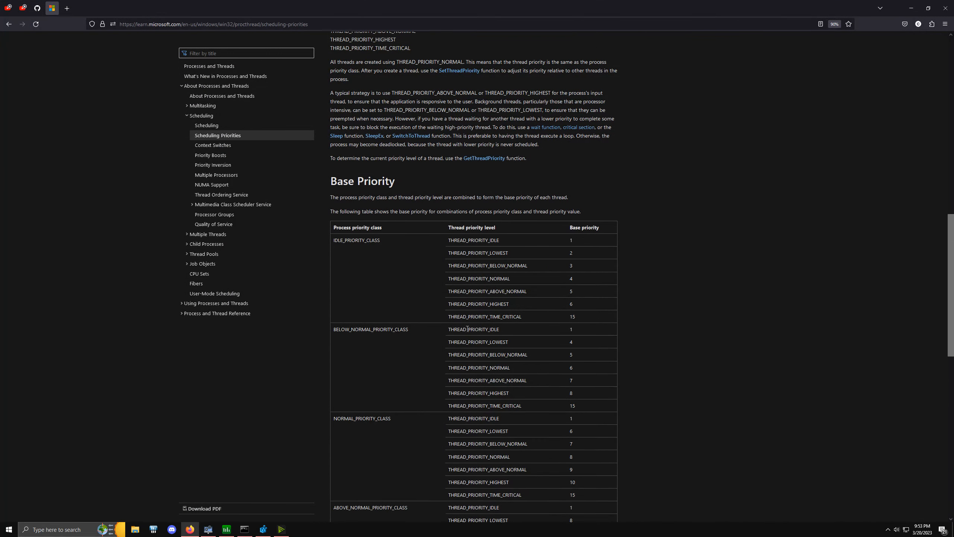
{"action": "scroll", "scroll_direction": "down", "scroll_amount": 3}
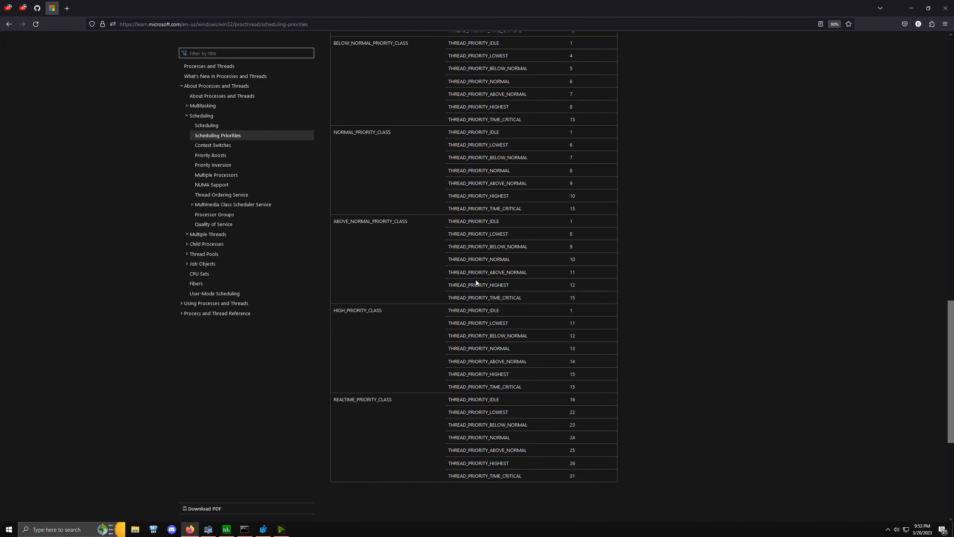
{"action": "scroll", "scroll_direction": "down", "scroll_amount": 3}
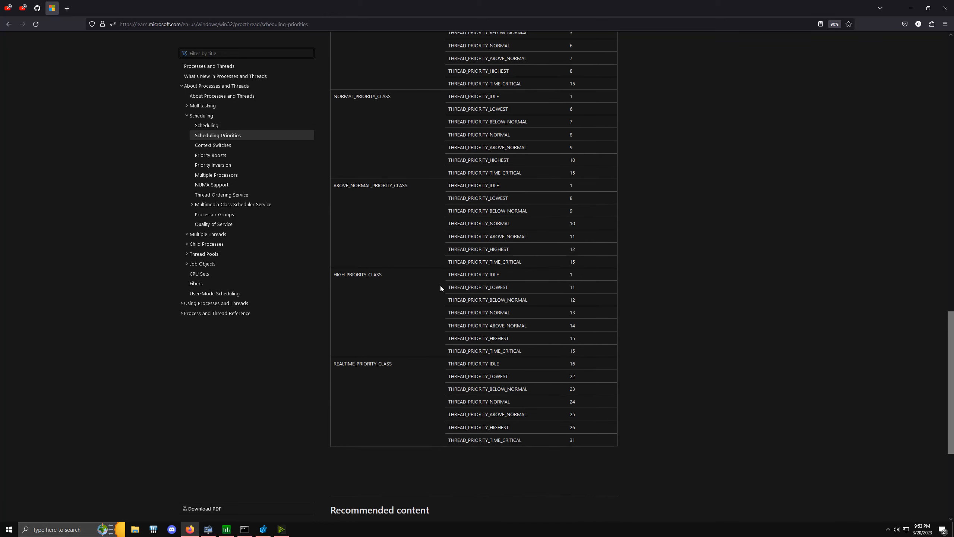
{"action": "mouse_move", "coordinate": [562, 309]}
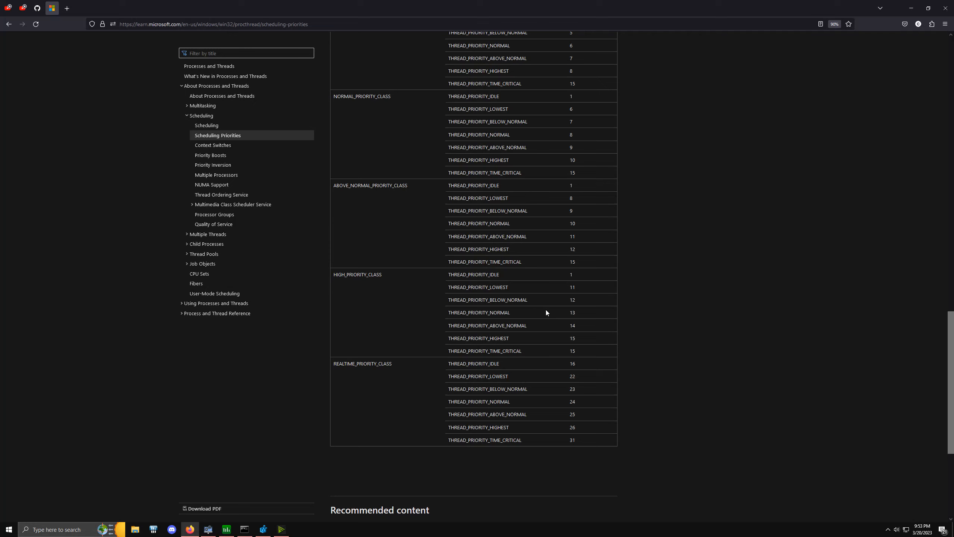
{"action": "mouse_move", "coordinate": [584, 316]}
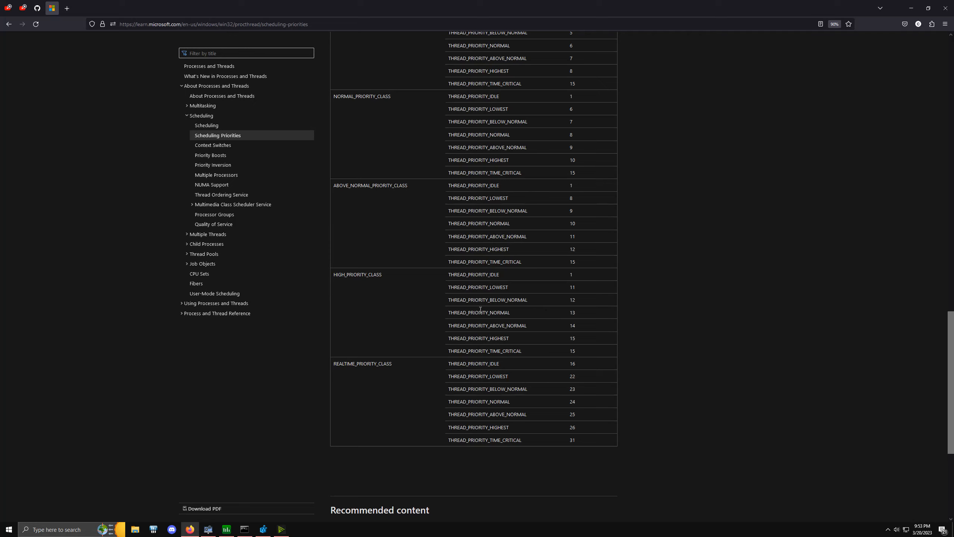
{"action": "mouse_move", "coordinate": [572, 363]}
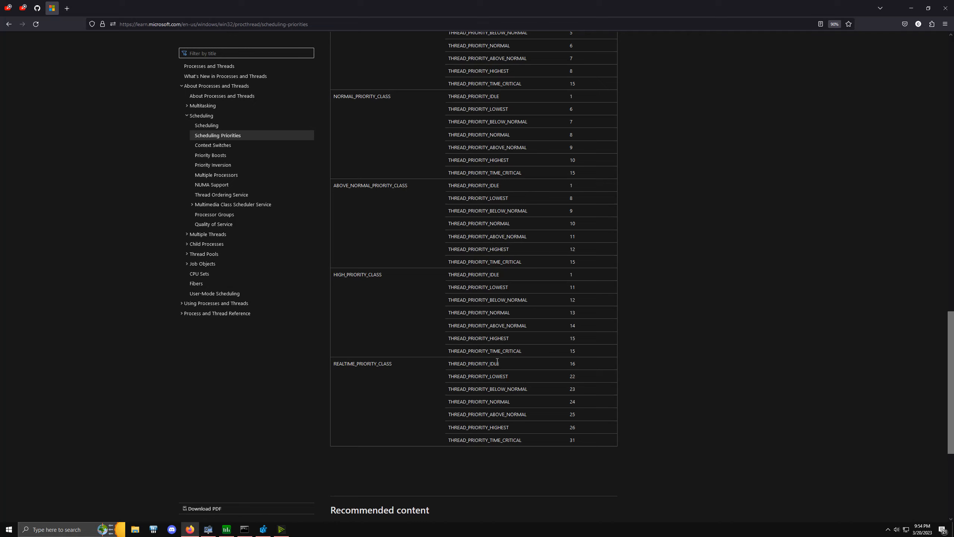
{"action": "mouse_move", "coordinate": [409, 364]}
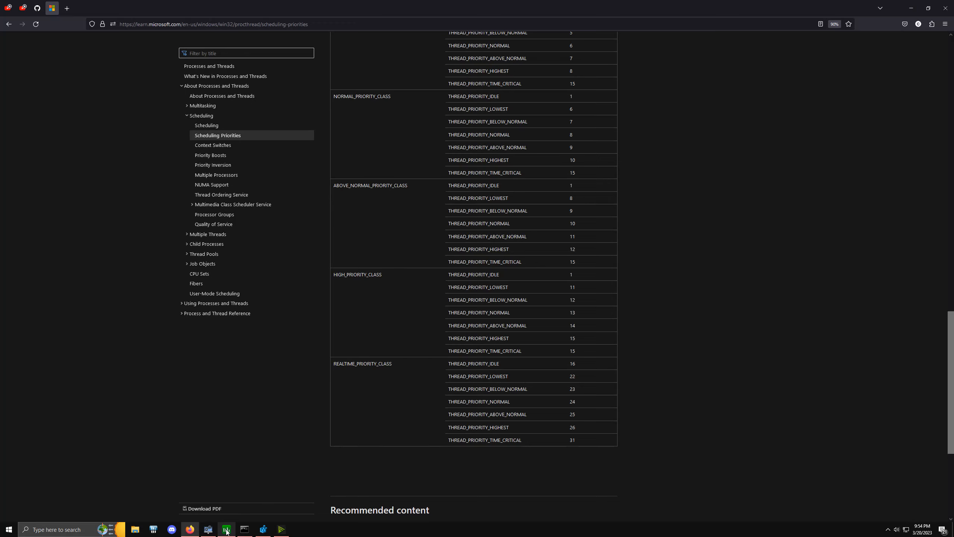
{"action": "left_click", "coordinate": [226, 529]}
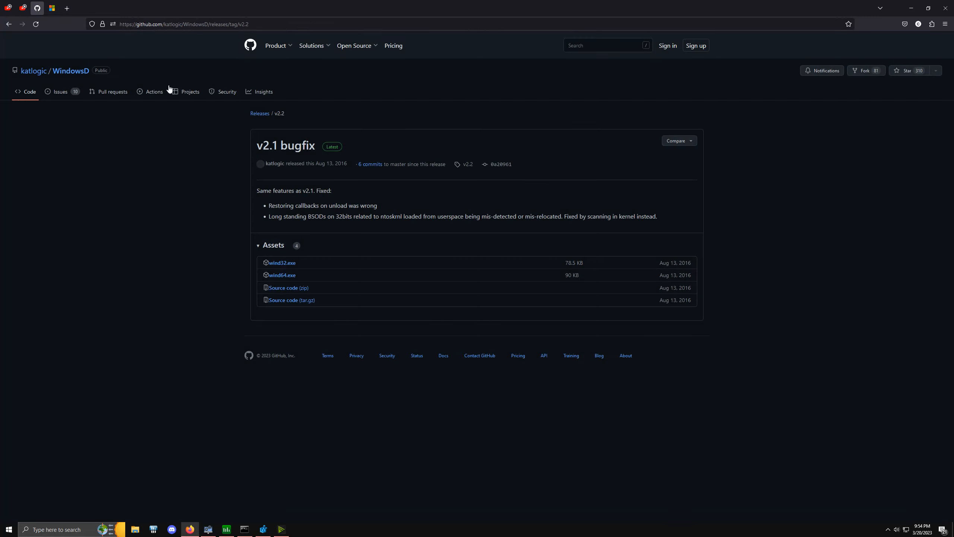
{"action": "mouse_move", "coordinate": [71, 72]}
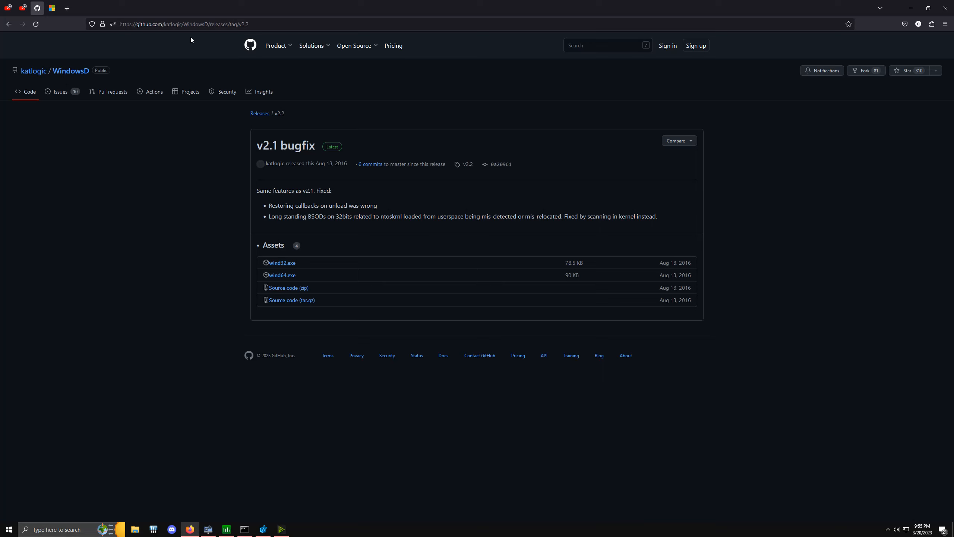
{"action": "mouse_move", "coordinate": [281, 274]}
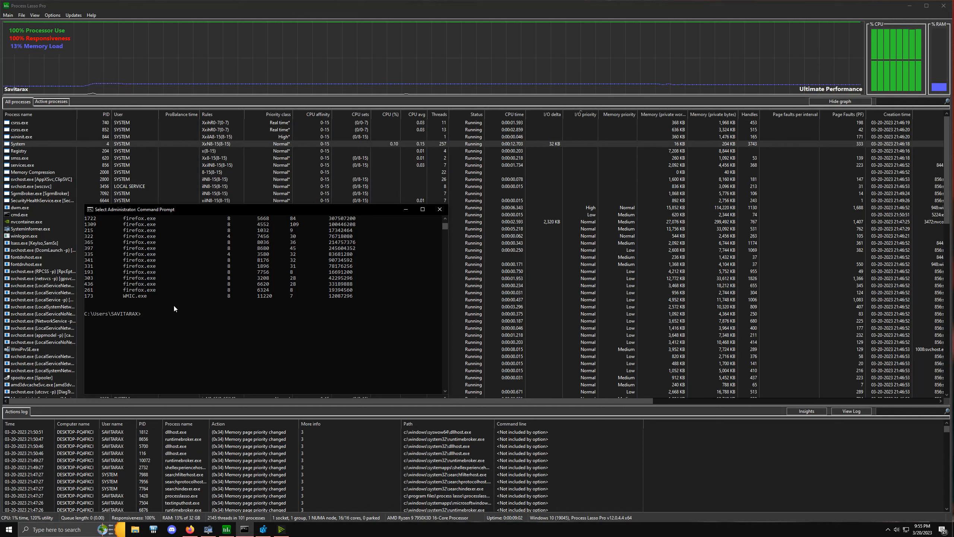
Run wind64 /d on csrss.exe processes 740 and 844 to report them de-protected.
{"action": "type", "text": "wind"}
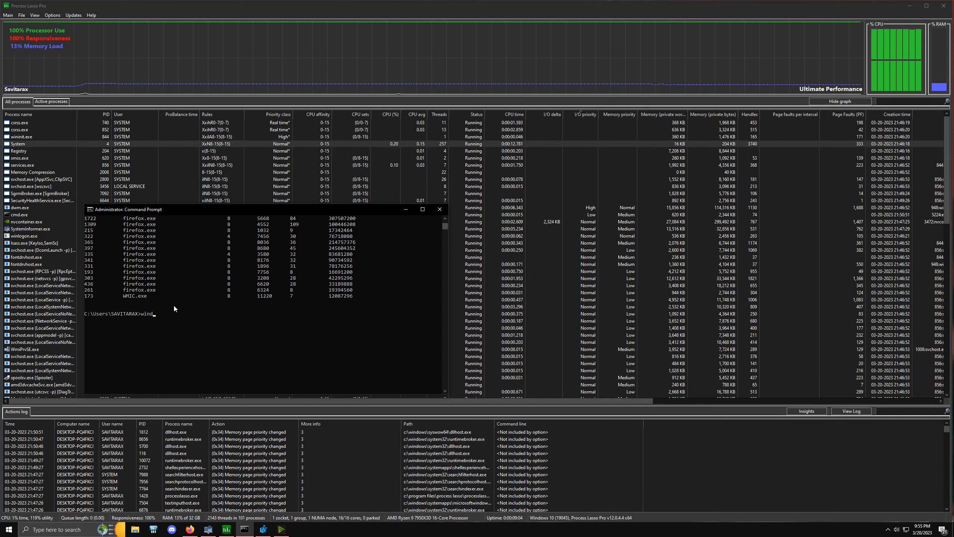
{"action": "type", "text": "64 /d 740"}
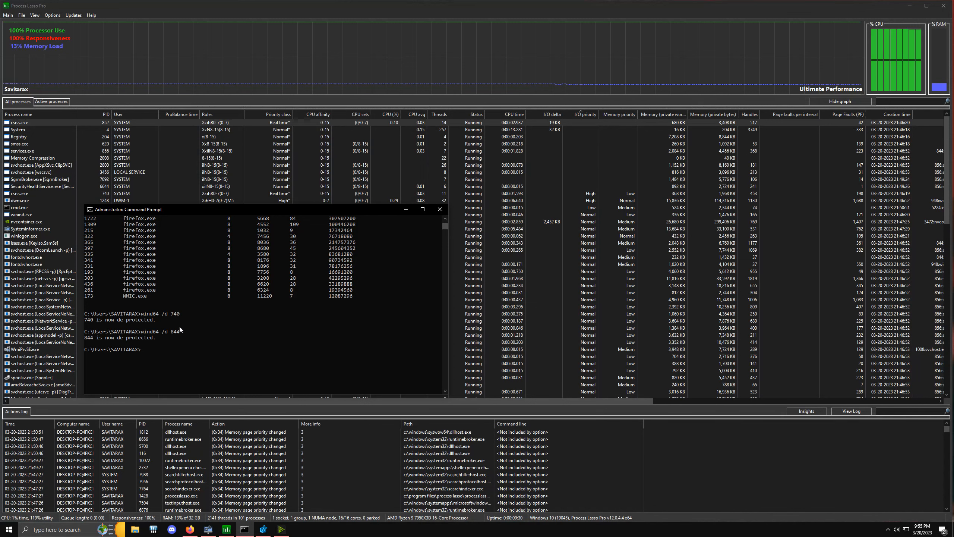
{"action": "type", "text": "wind"}
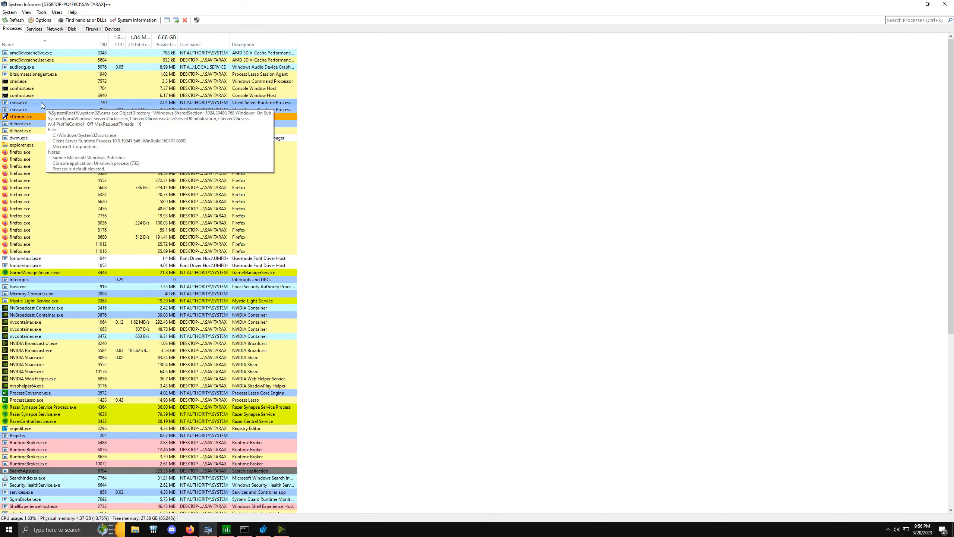
{"action": "mouse_move", "coordinate": [36, 89]}
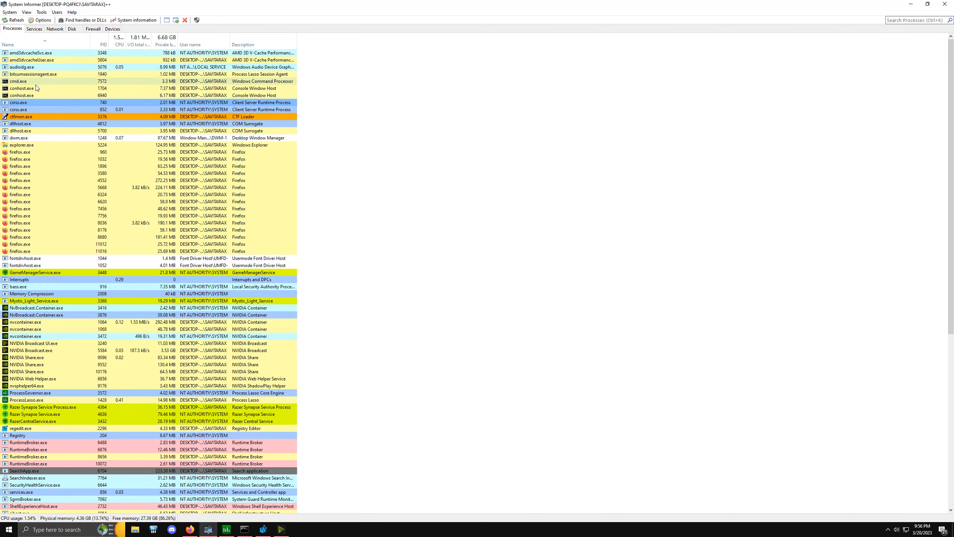
View the System > Options dialog in System Informer, then return focus to the admin Command Prompt.
{"action": "left_click", "coordinate": [8, 12]}
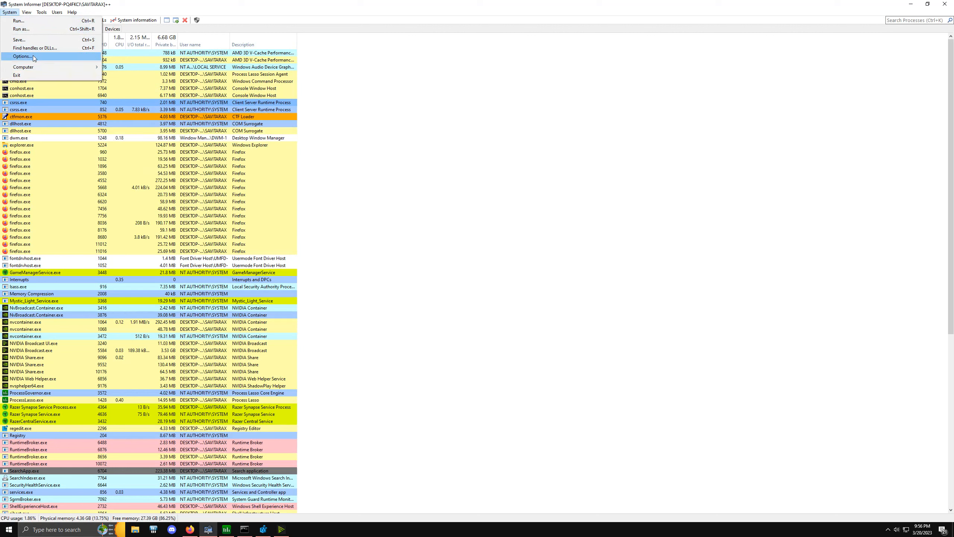
{"action": "left_click", "coordinate": [22, 56]}
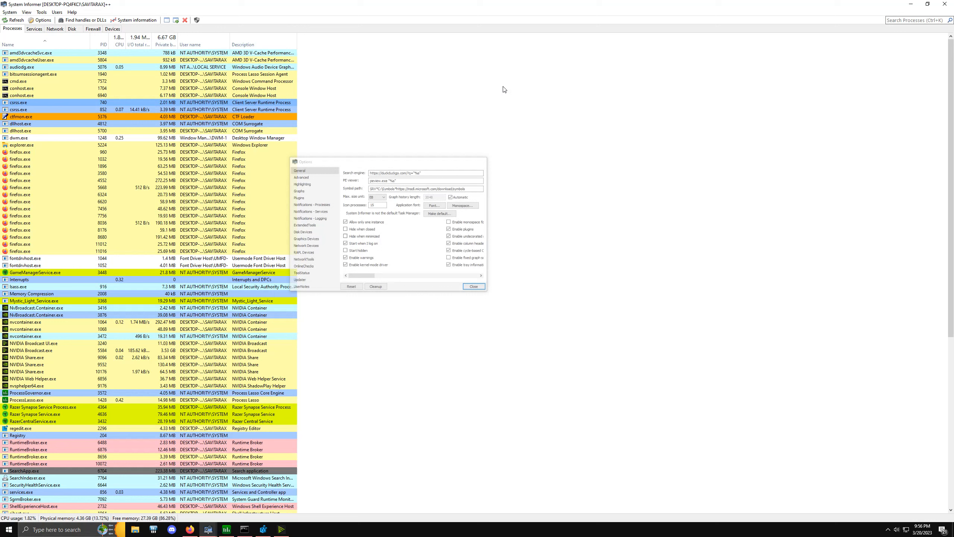
{"action": "right_click", "coordinate": [18, 102]}
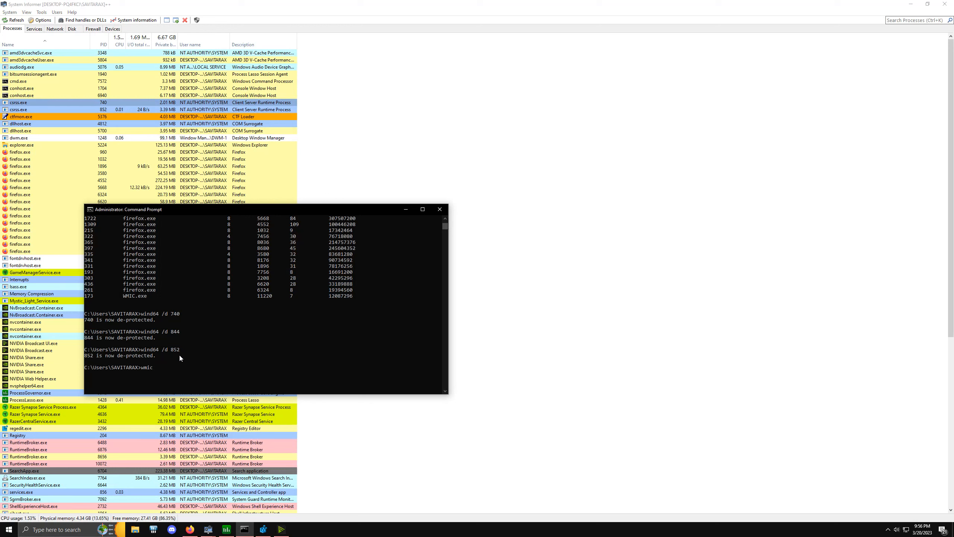
Finish the wind64 /d command and run wmic process list brief showing csrss.exe 740 and 852 at priority 24.
{"action": "type", "text": "64 /d"}
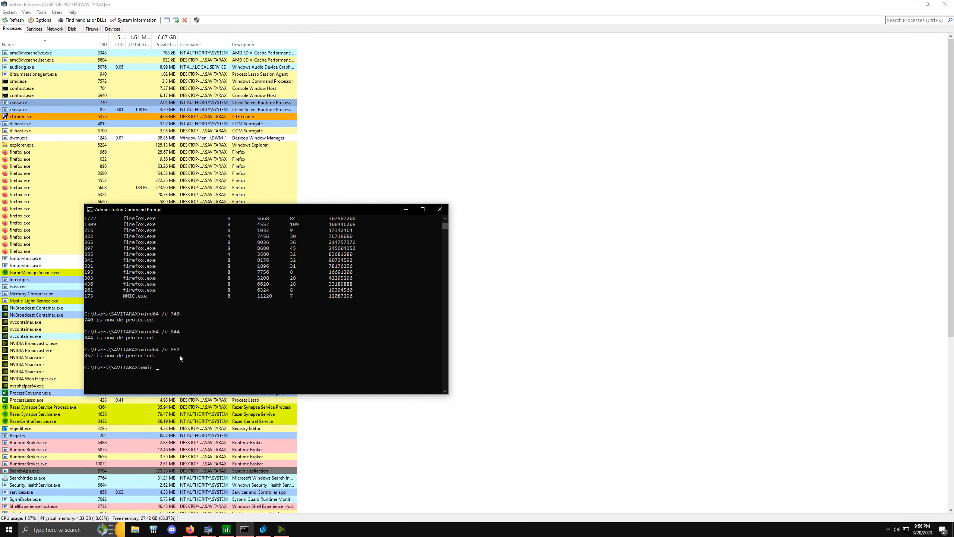
{"action": "type", "text": "li"}
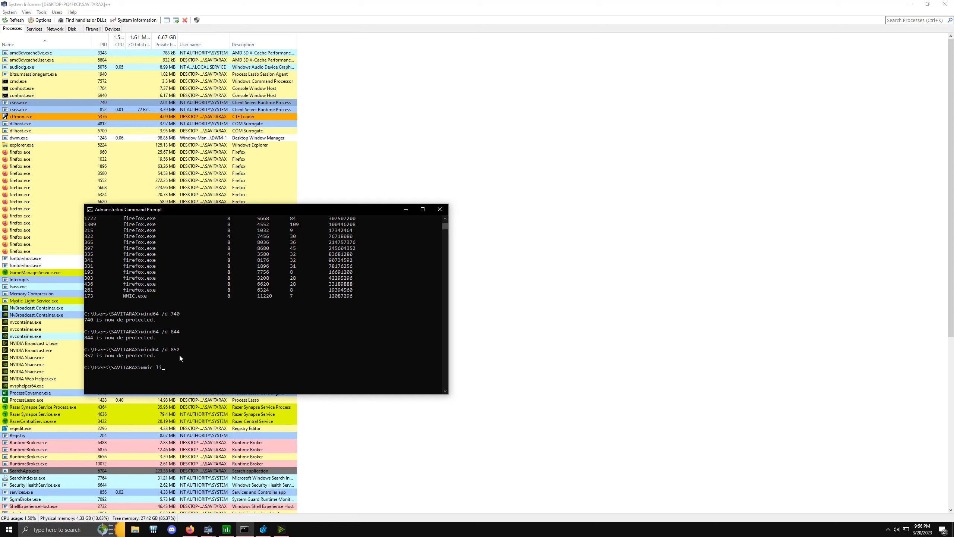
{"action": "type", "text": "process list br"}
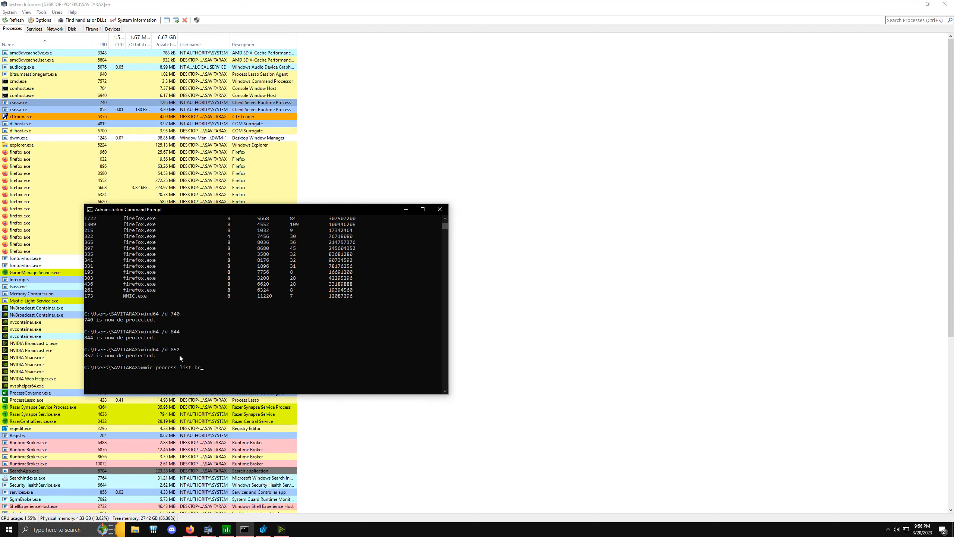
{"action": "key", "text": "Return"}
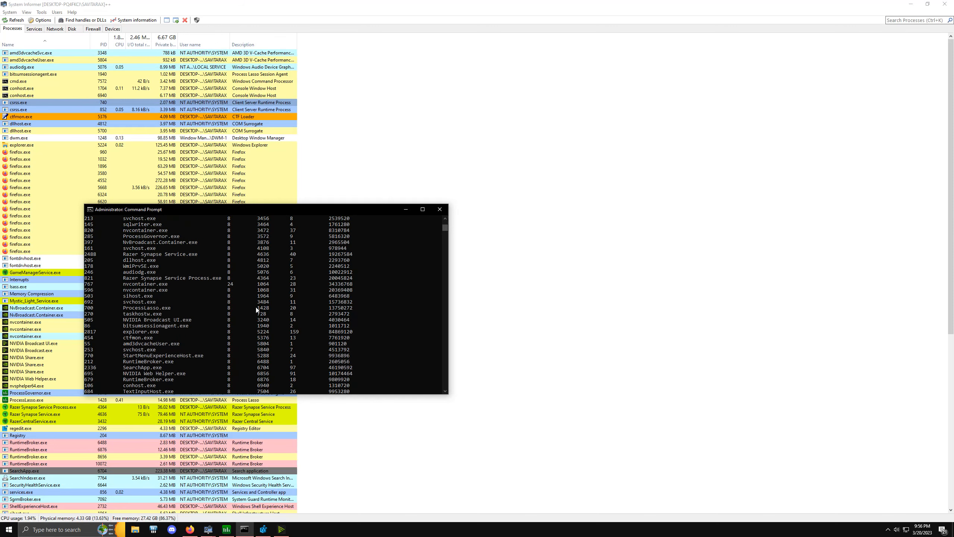
{"action": "type", "text": "wmic process list brief"}
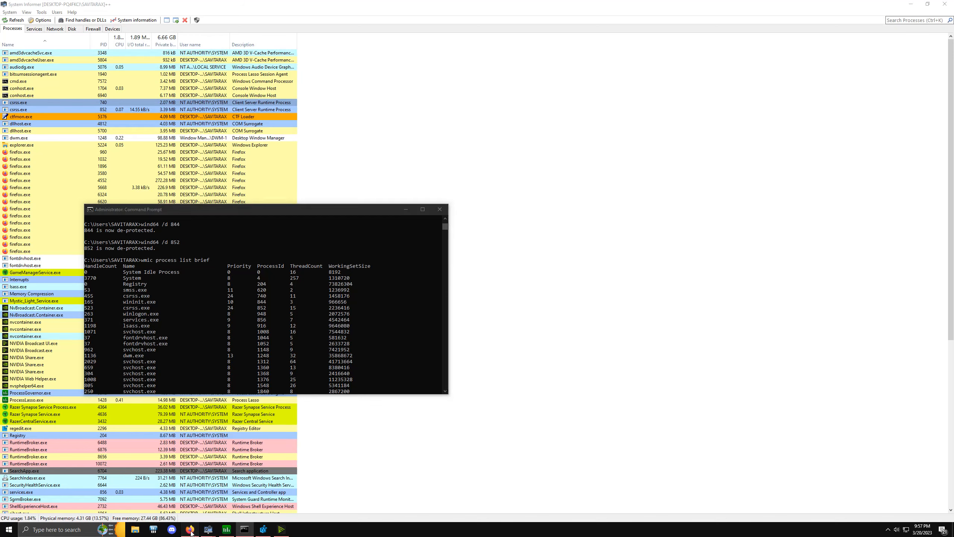
Revisit the real-time class rows showing base priority 24, then bring Process Lasso forward.
{"action": "left_click", "coordinate": [190, 529]}
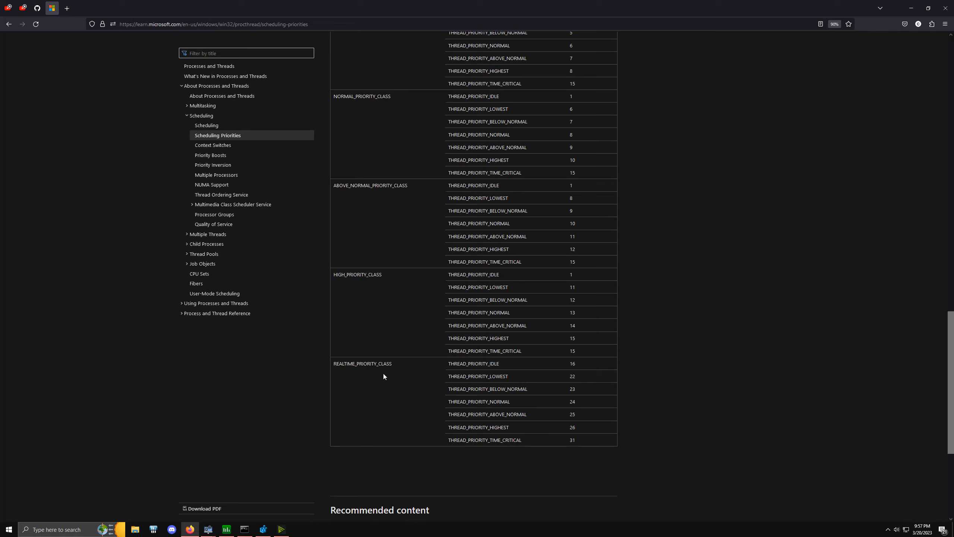
{"action": "mouse_move", "coordinate": [569, 403]}
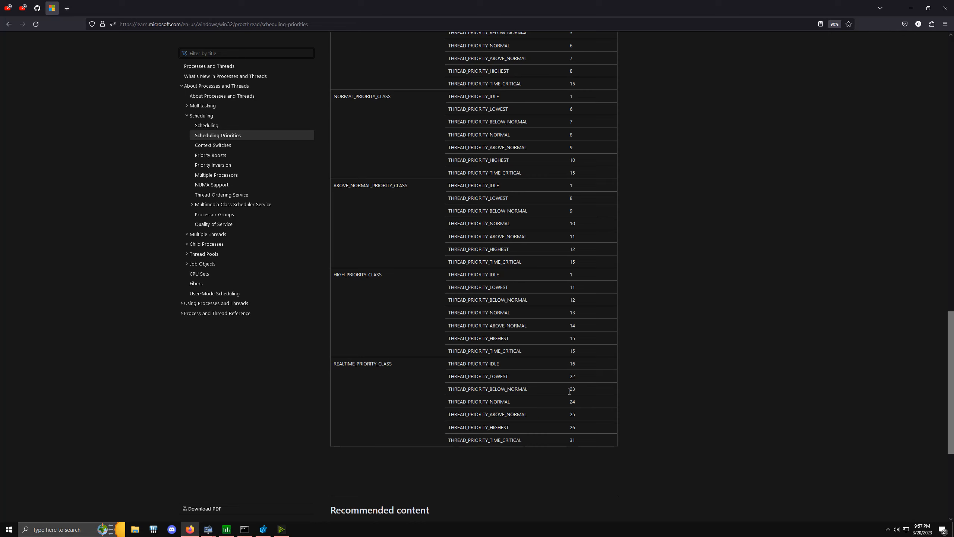
{"action": "mouse_move", "coordinate": [244, 529]}
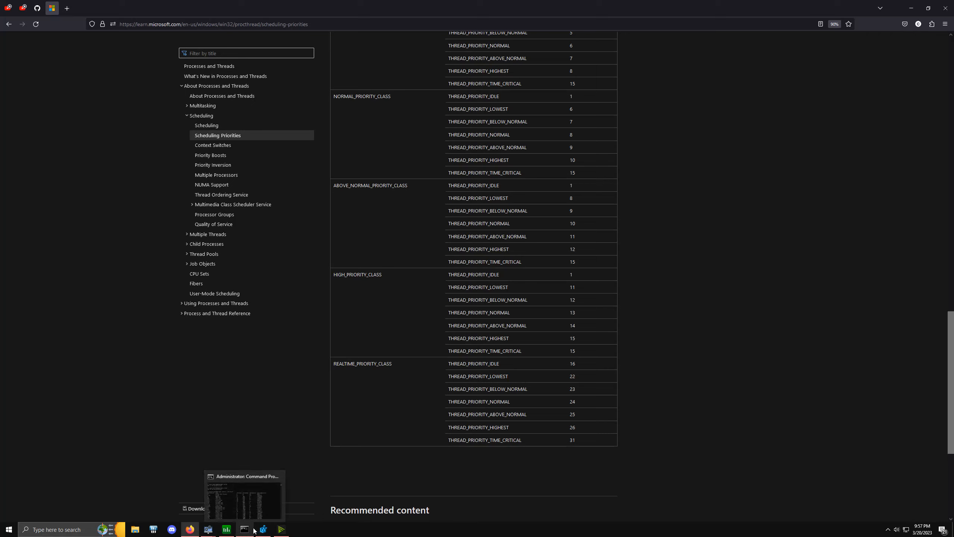
{"action": "mouse_move", "coordinate": [244, 528]}
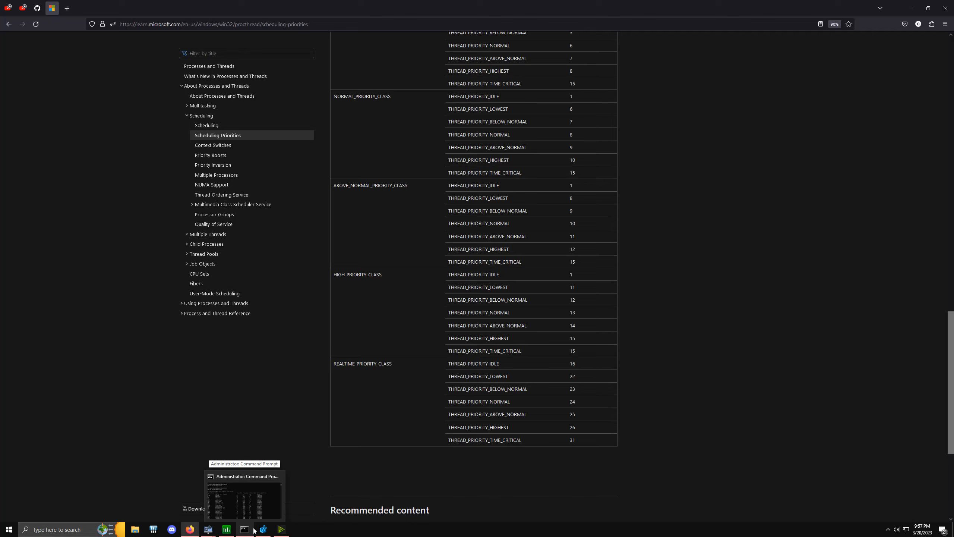
{"action": "left_click", "coordinate": [225, 528]}
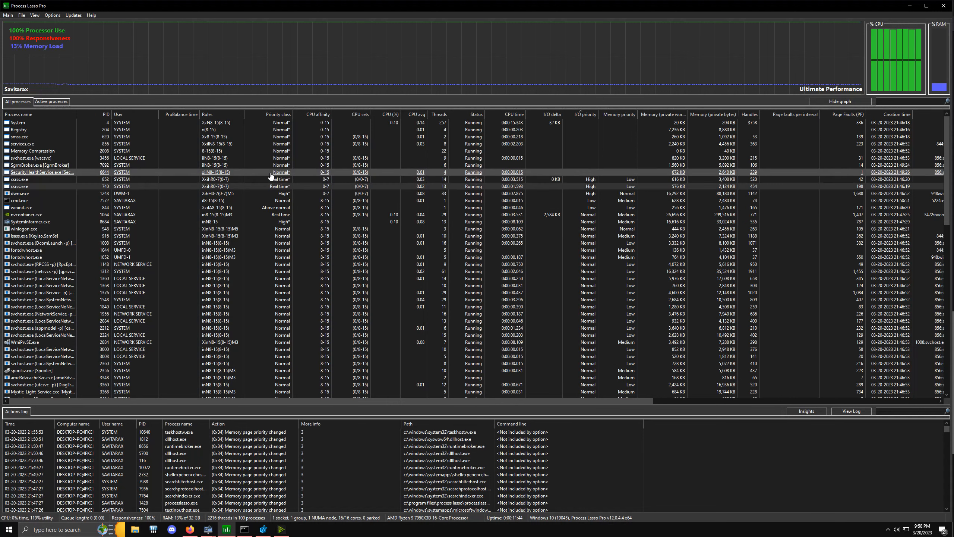
{"action": "left_click", "coordinate": [18, 179]}
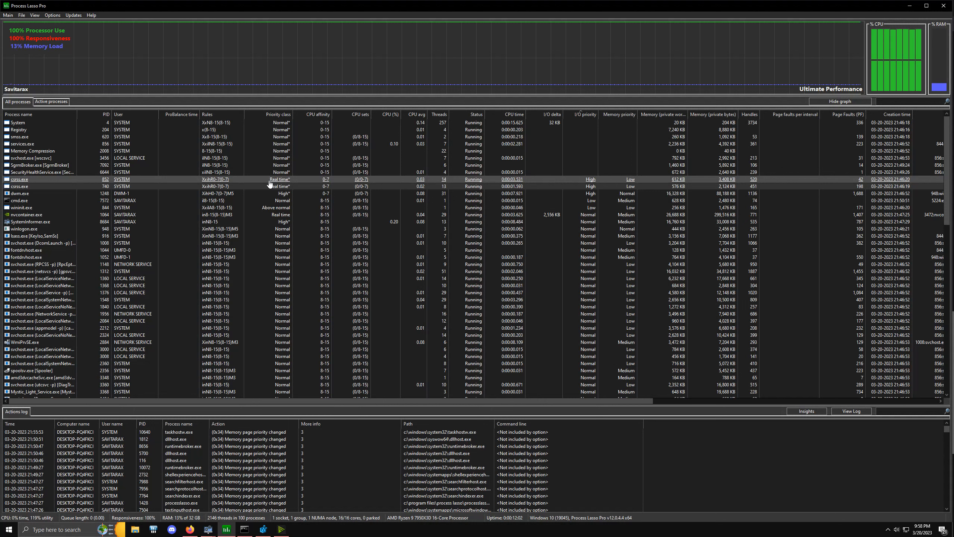
{"action": "left_click", "coordinate": [43, 172]}
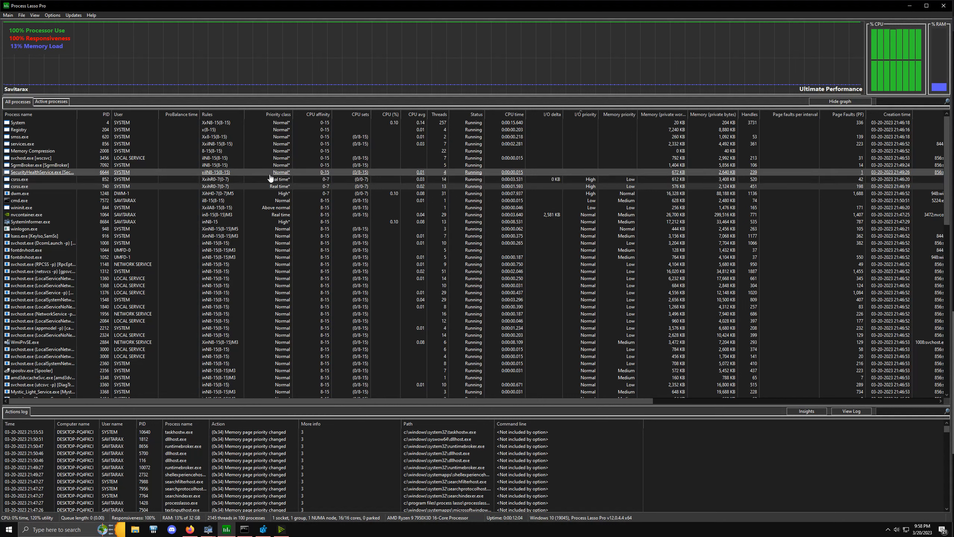